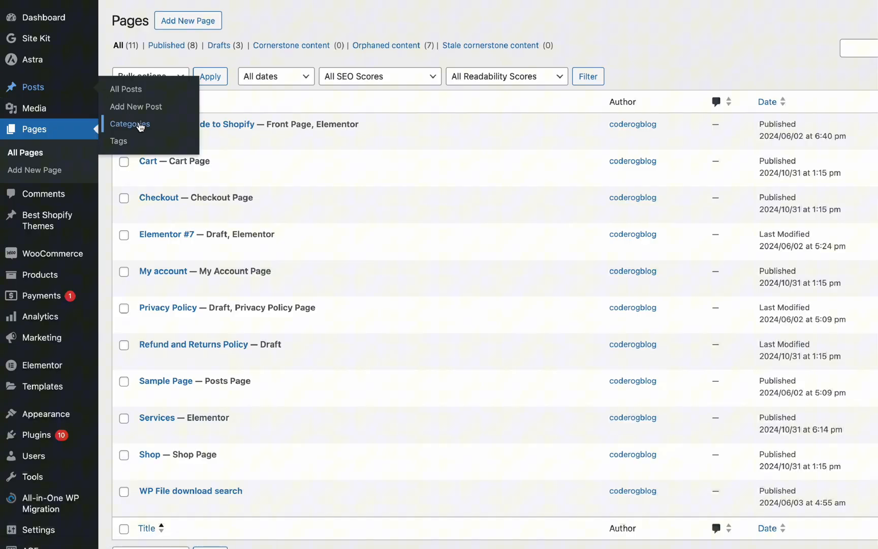
- Open the Product updates category's edit screen from Posts > Categories and scroll down
click(130, 124)
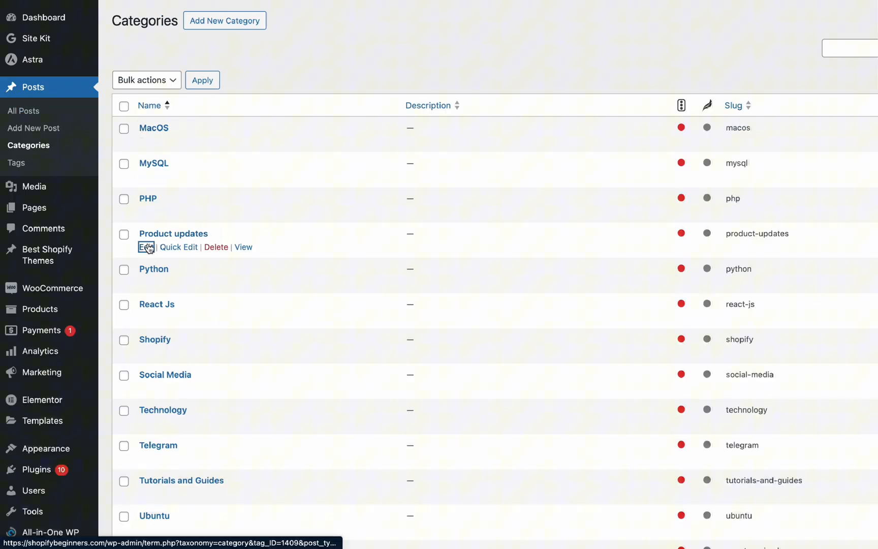
click(146, 247)
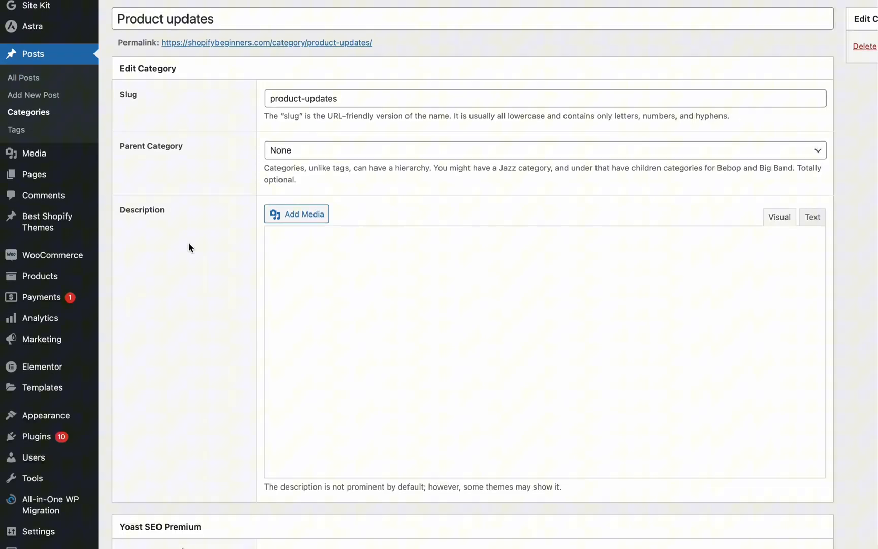
scroll(down, 3)
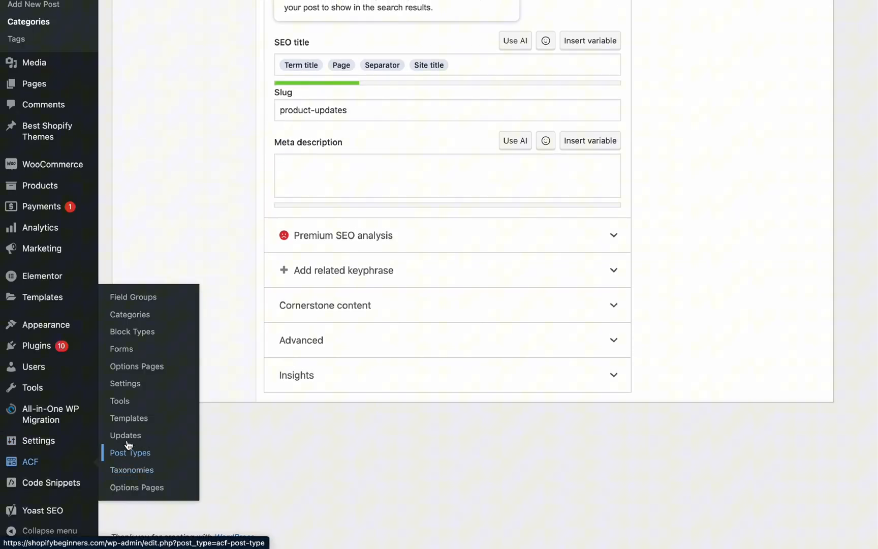
mouse_move(133, 297)
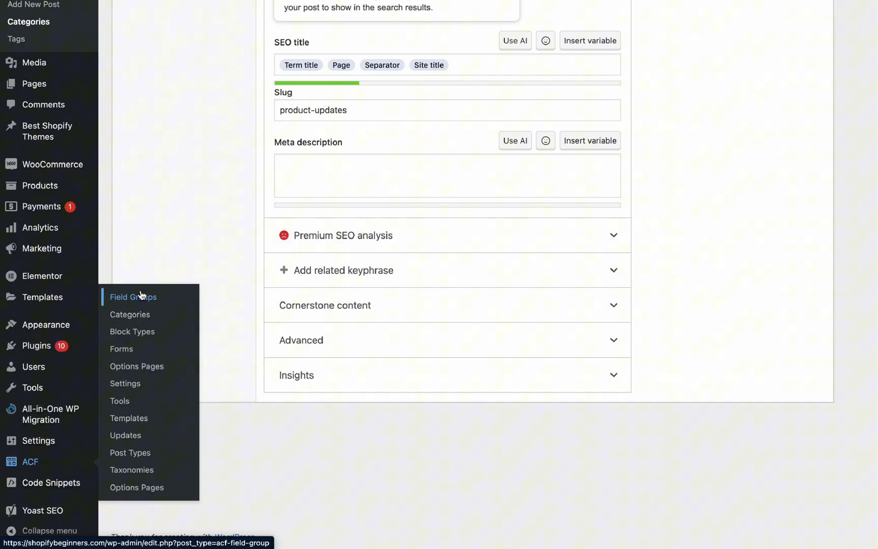
- Add a new ACF field group and title it 'Category Custom Fields', fixing a typo
click(134, 297)
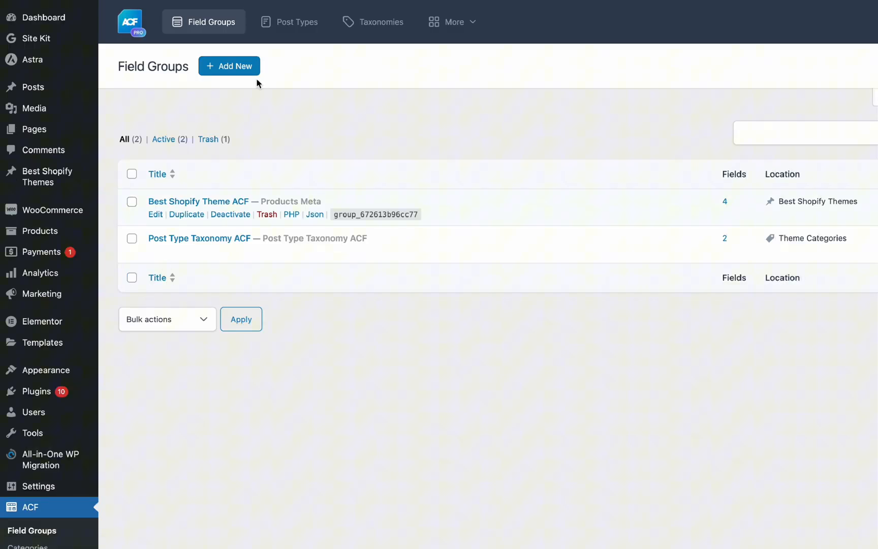
mouse_move(243, 69)
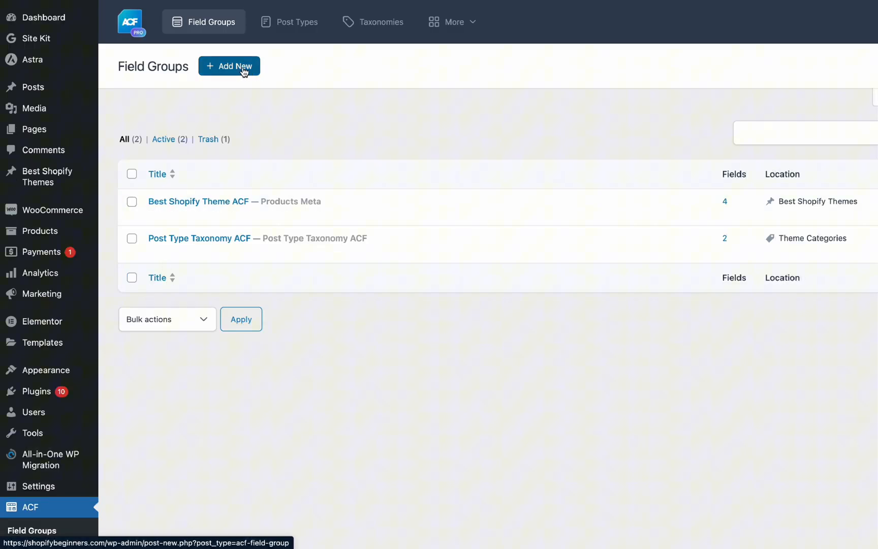
click(228, 65)
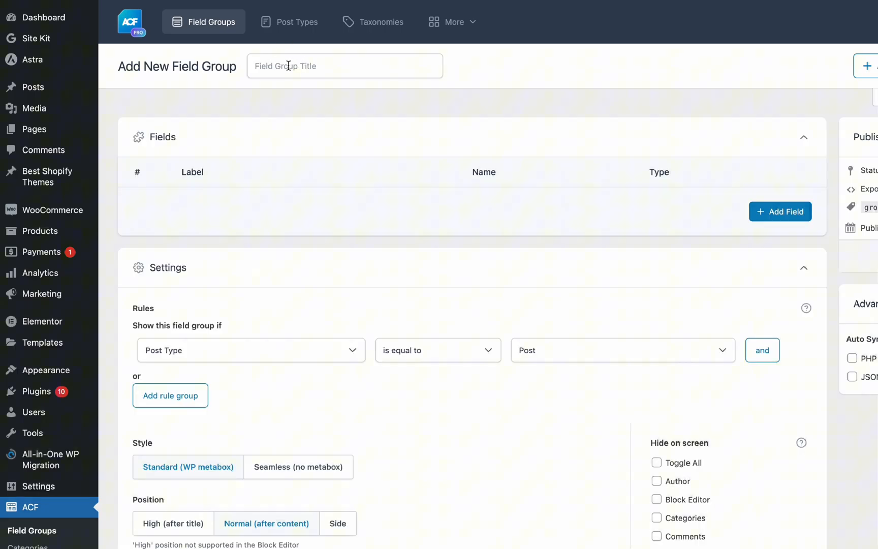
click(779, 212)
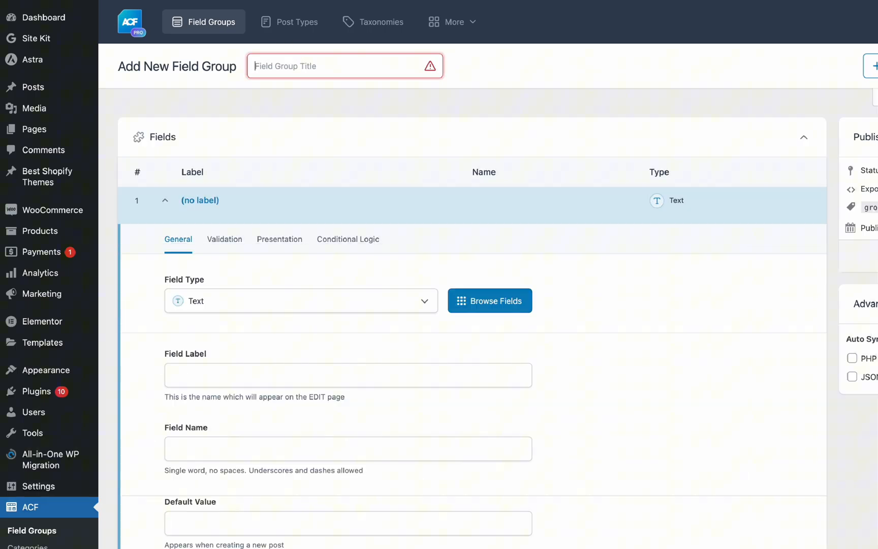
text(Category Cu)
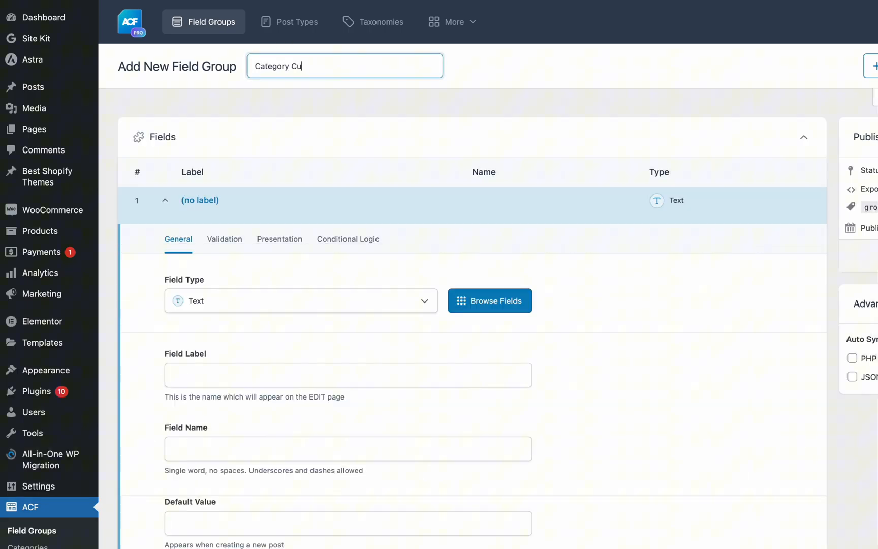
text(stom Fial)
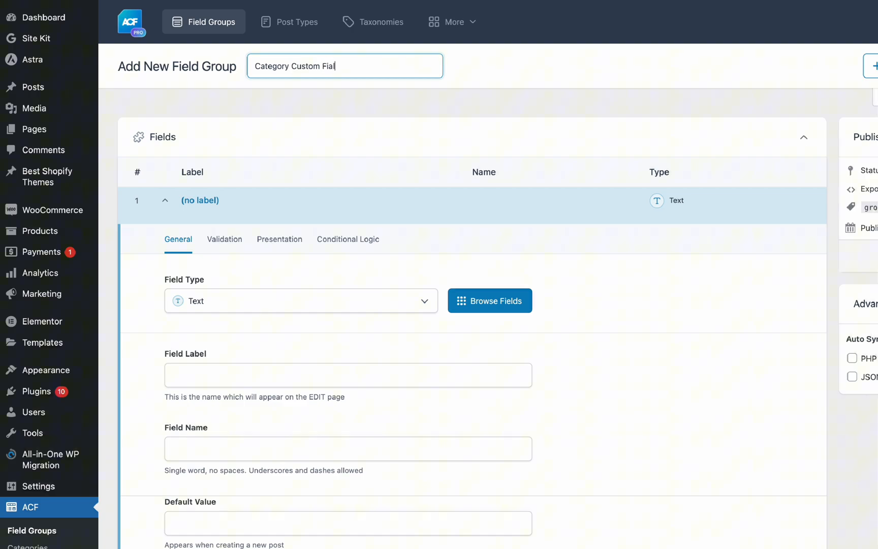
key(Backspace)
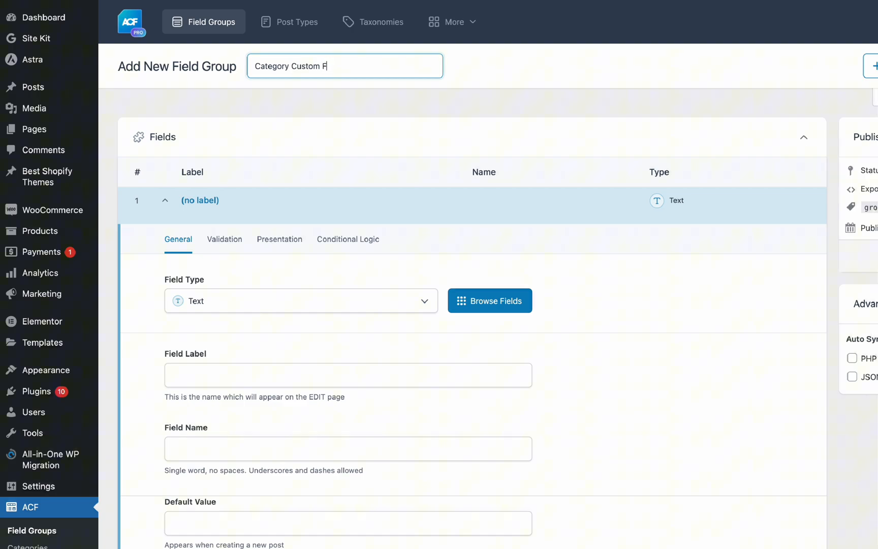
text(ields)
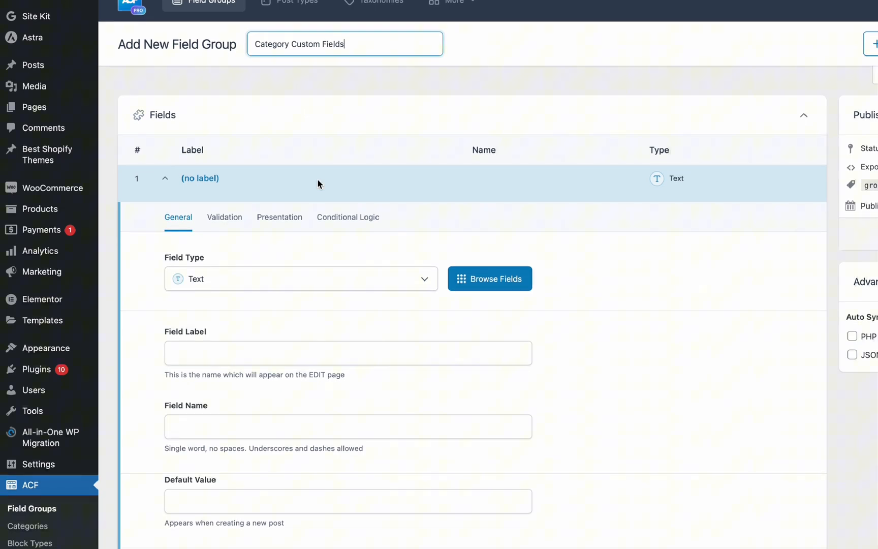
scroll(down, 3)
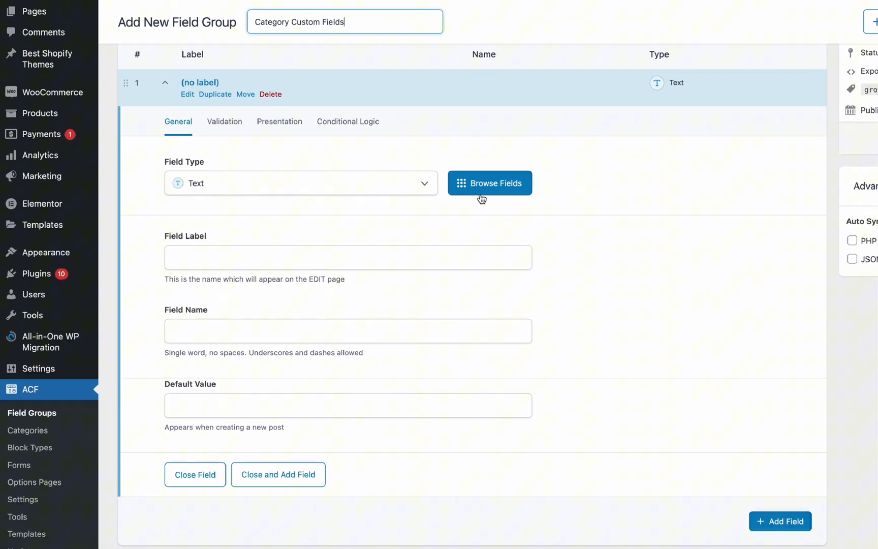
- Make the first field an Image field labelled 'Featured Image'
click(490, 183)
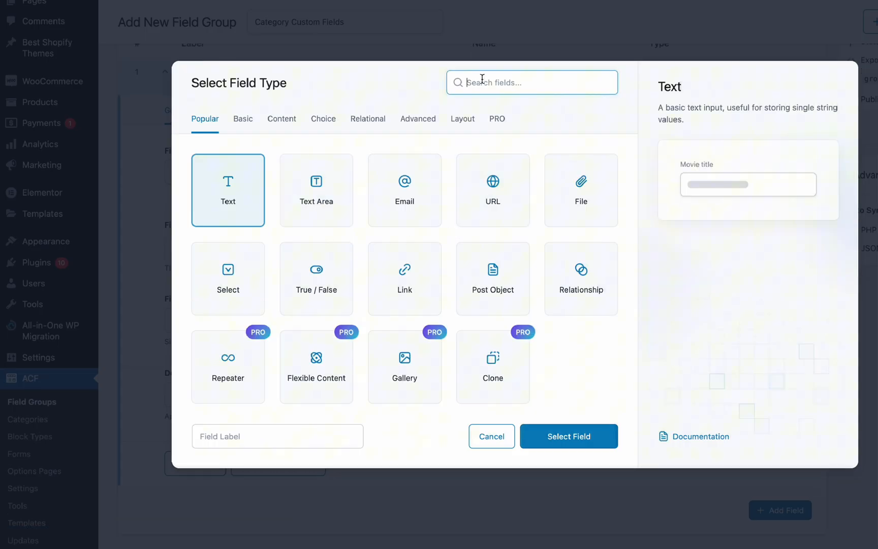
text(image)
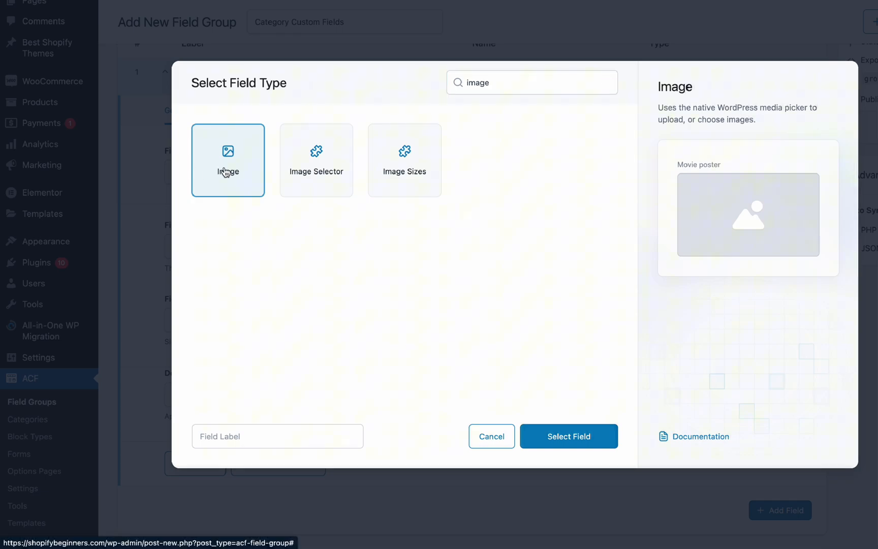
click(276, 436)
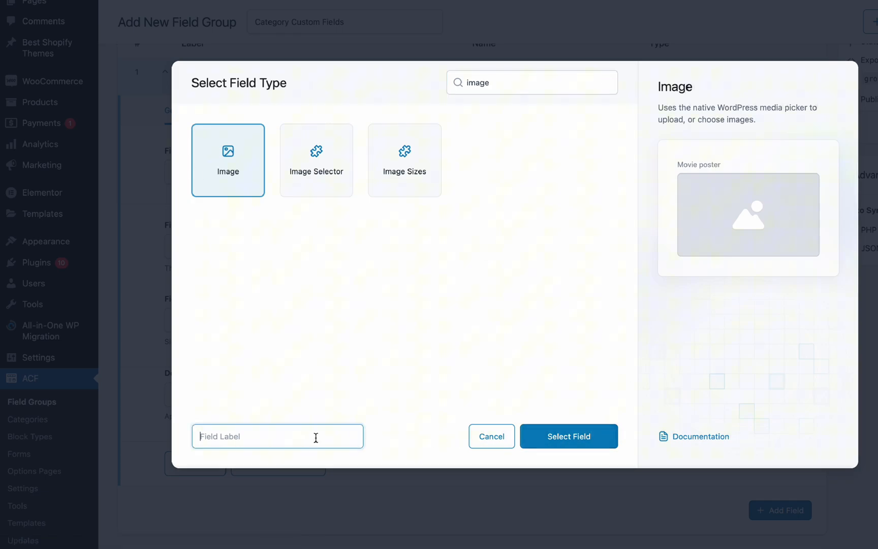
text(Featured)
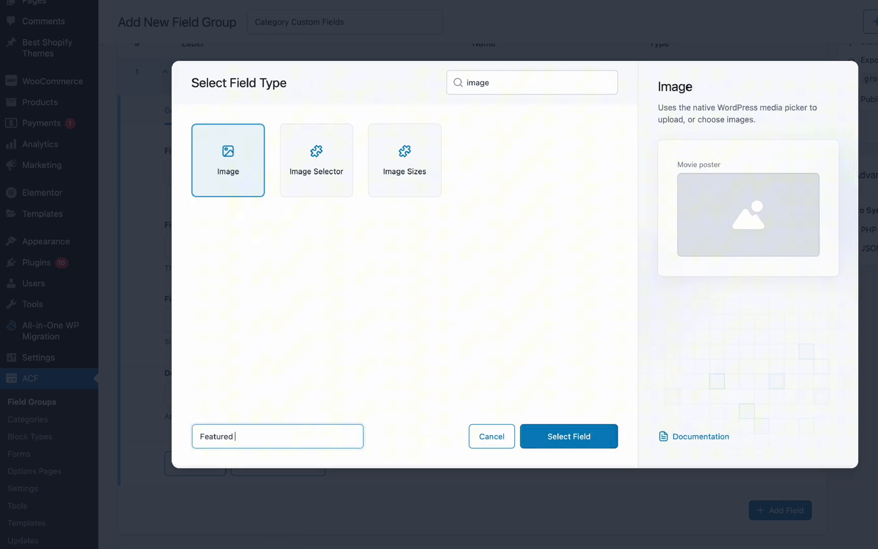
click(569, 435)
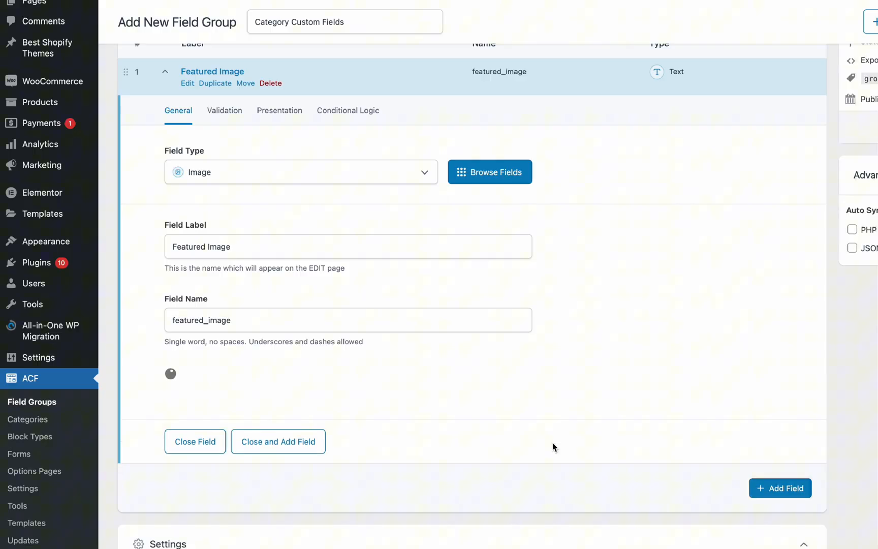
- Set the Featured Image field's Return Format to Image URL
scroll(down, 3)
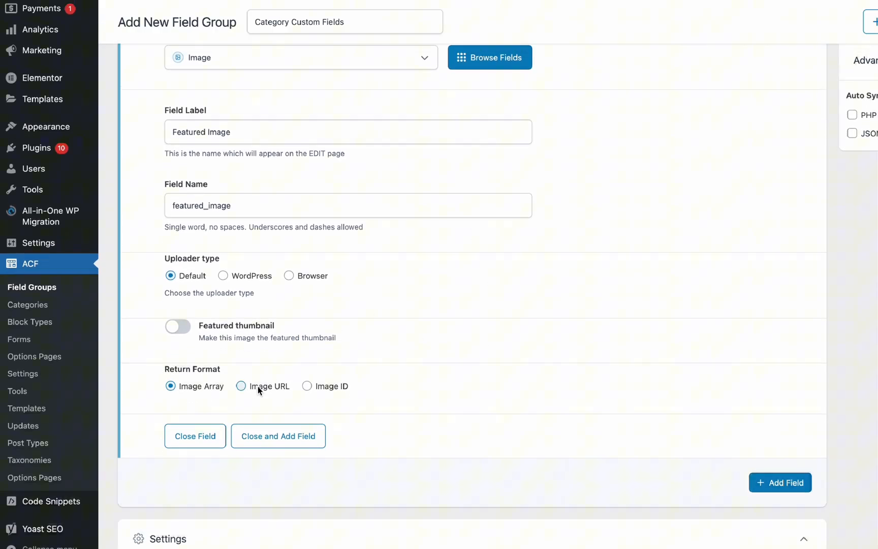
click(241, 386)
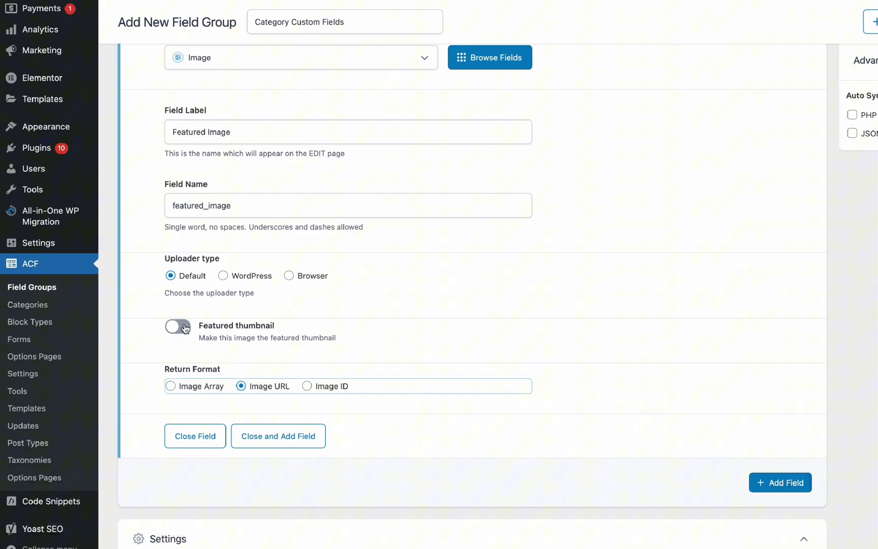
click(177, 326)
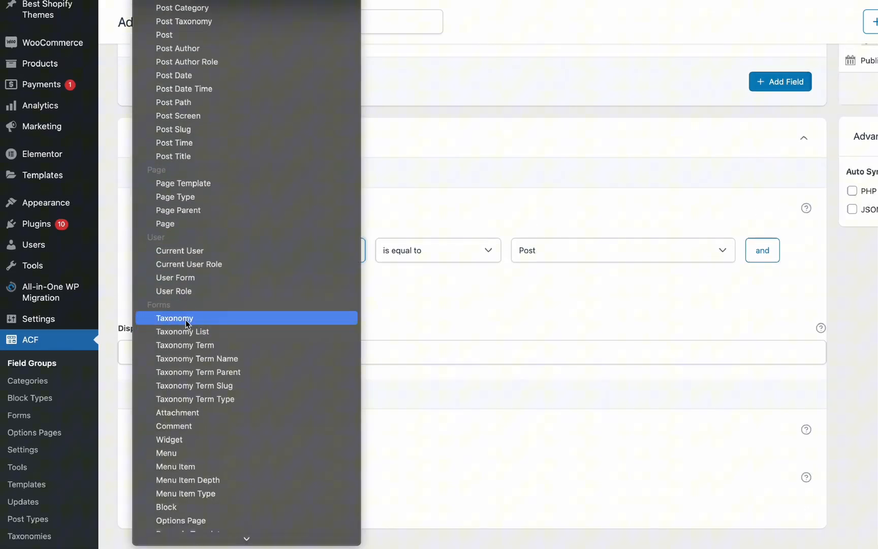
- Restrict the group to Taxonomy equals Category (category) and enter display title 'Featured Image'
click(174, 318)
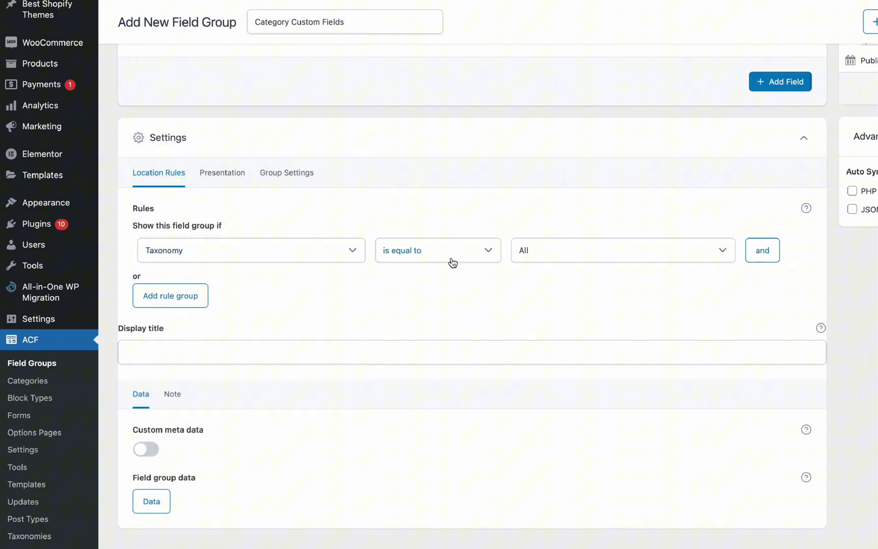
click(621, 251)
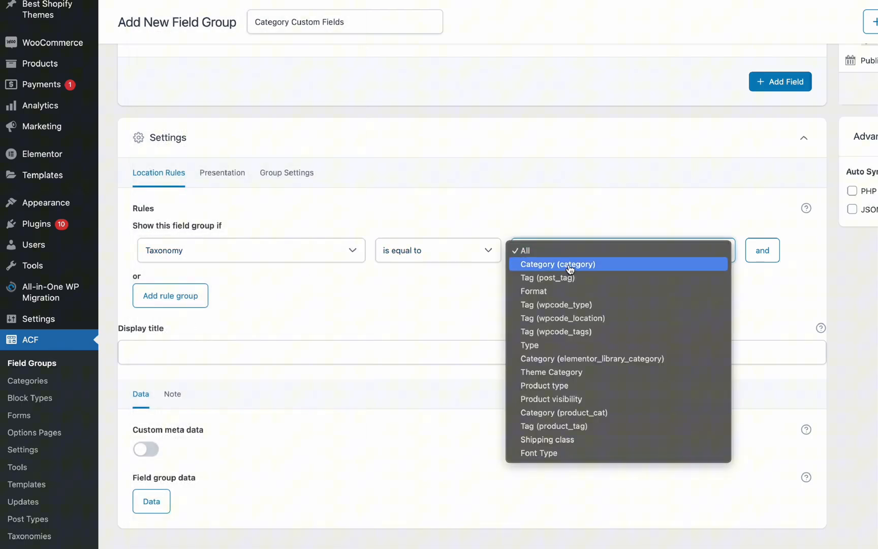
click(558, 264)
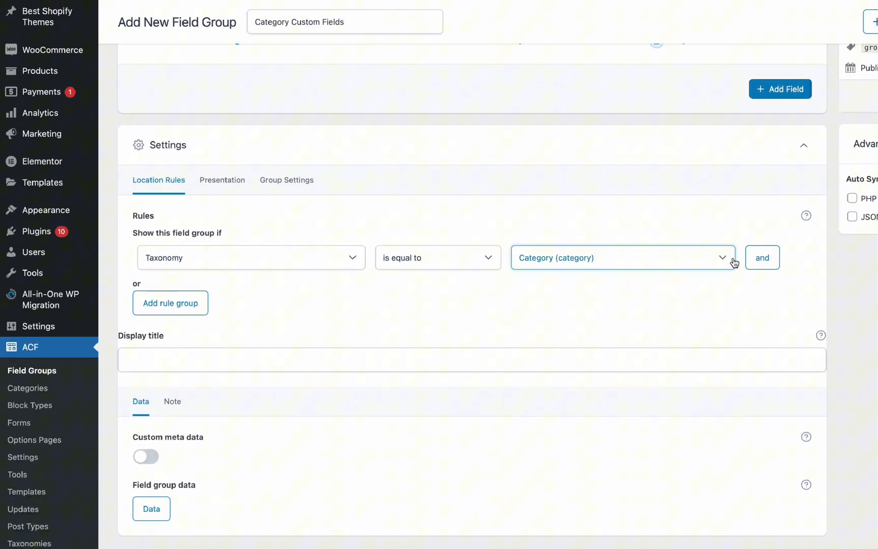
scroll(down, 3)
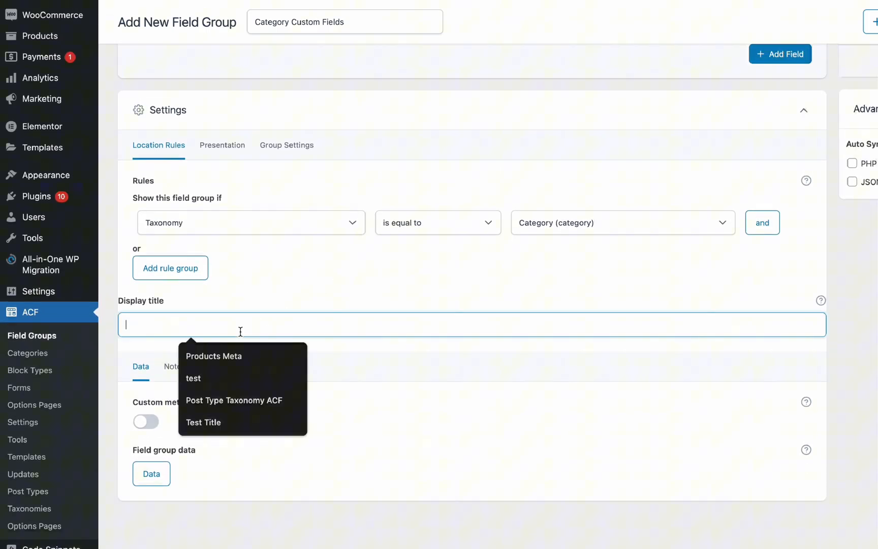
text(Featured Image)
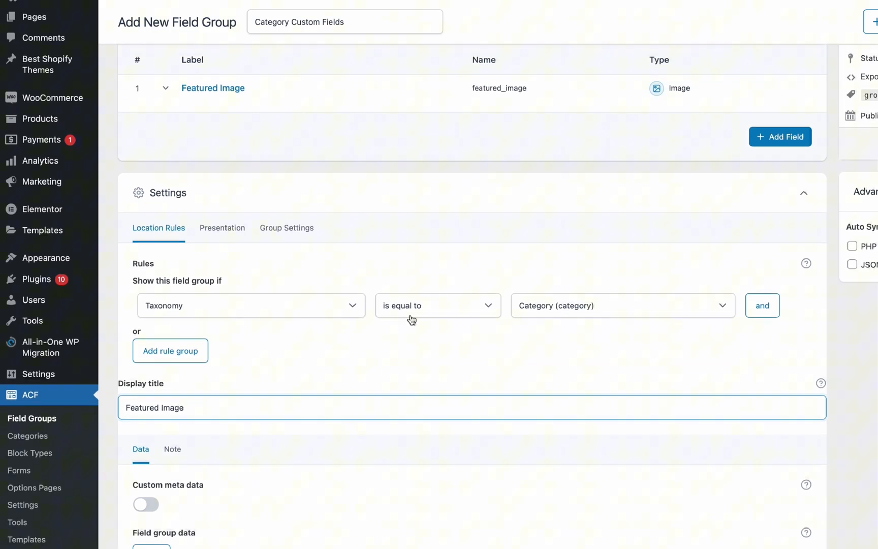
scroll(up, 3)
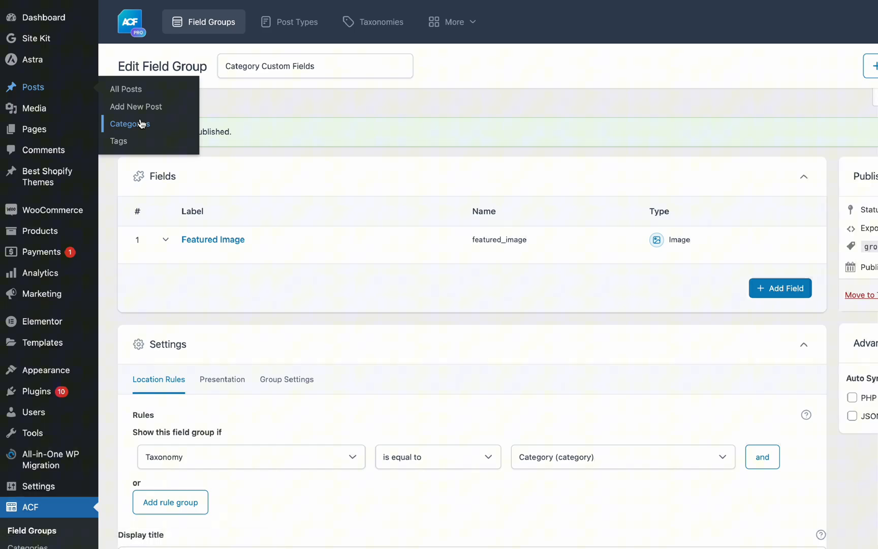
- Reopen the Product updates category editor and scroll to its empty Featured Image field
click(130, 124)
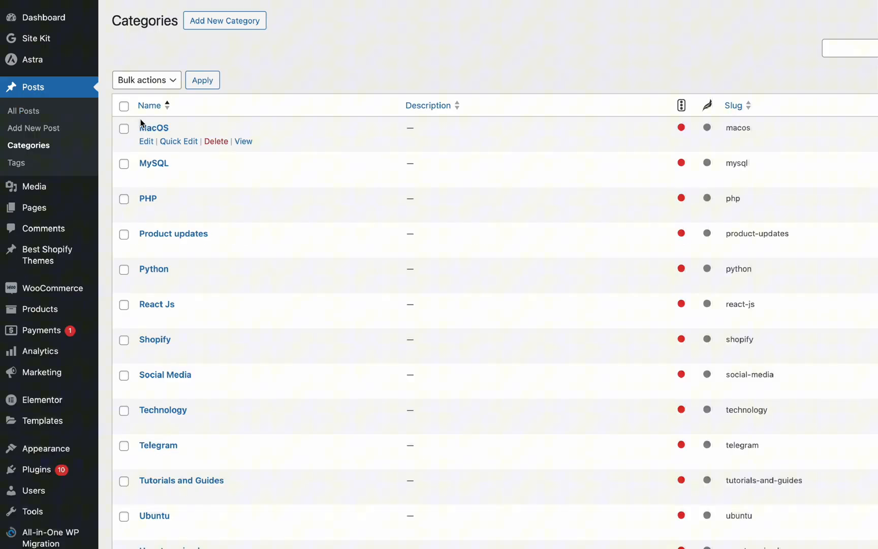
scroll(down, 3)
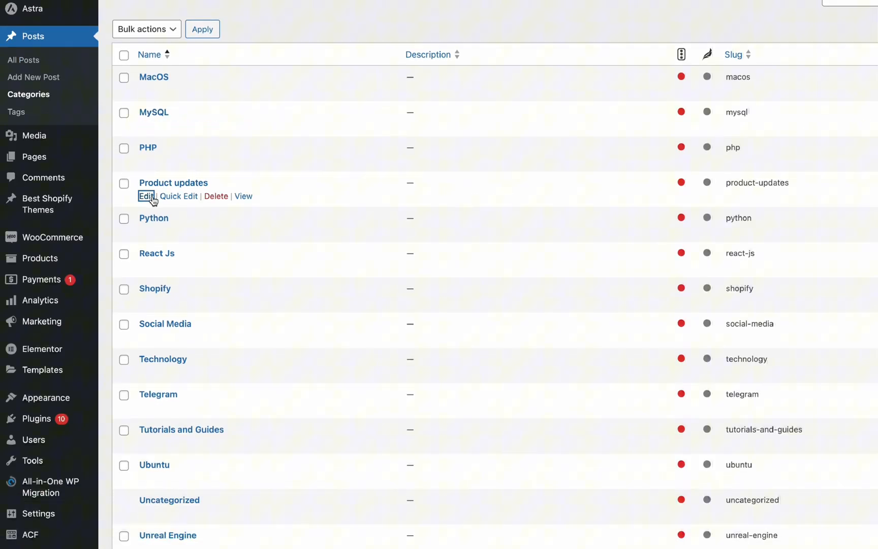
click(147, 197)
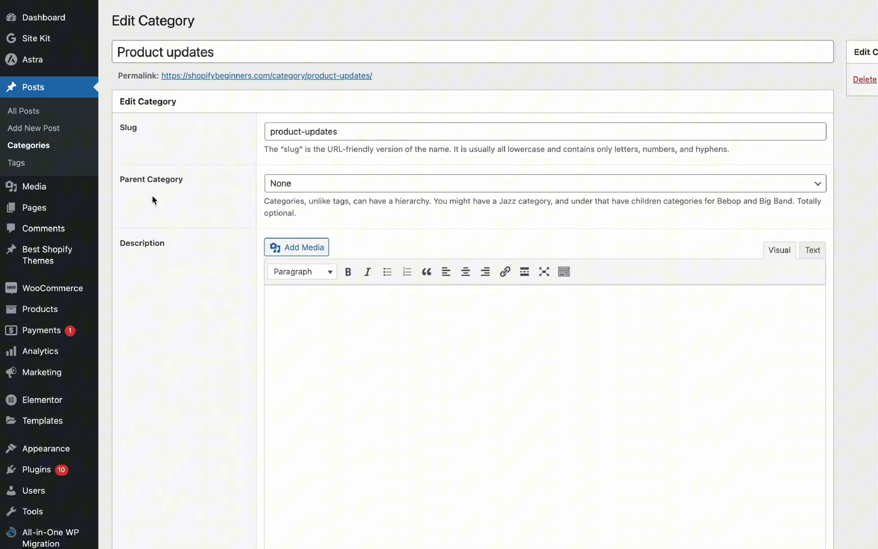
scroll(down, 3)
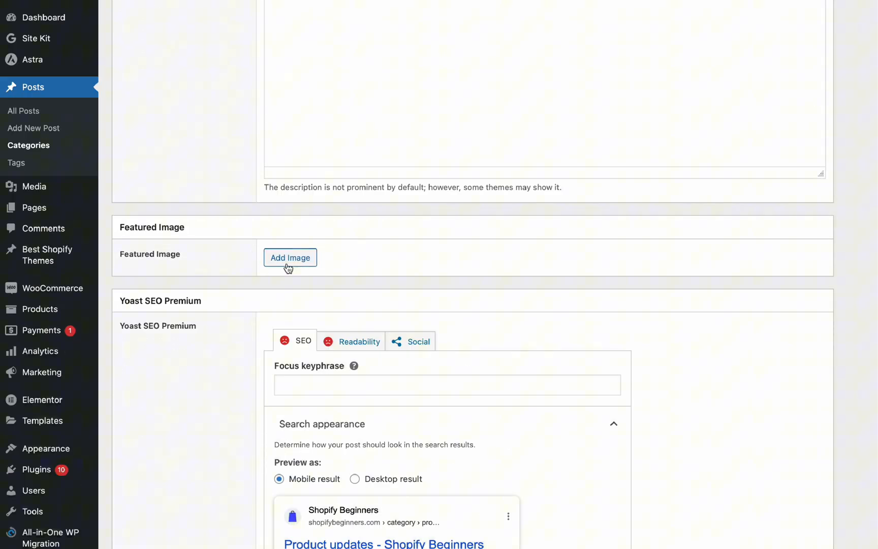
- Choose the first Media Library image for the category's Featured Image
click(290, 258)
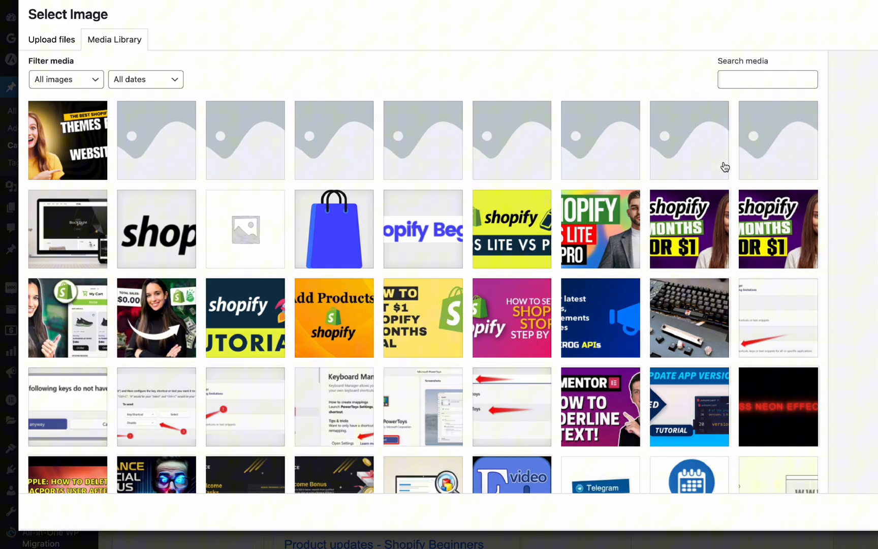
click(67, 140)
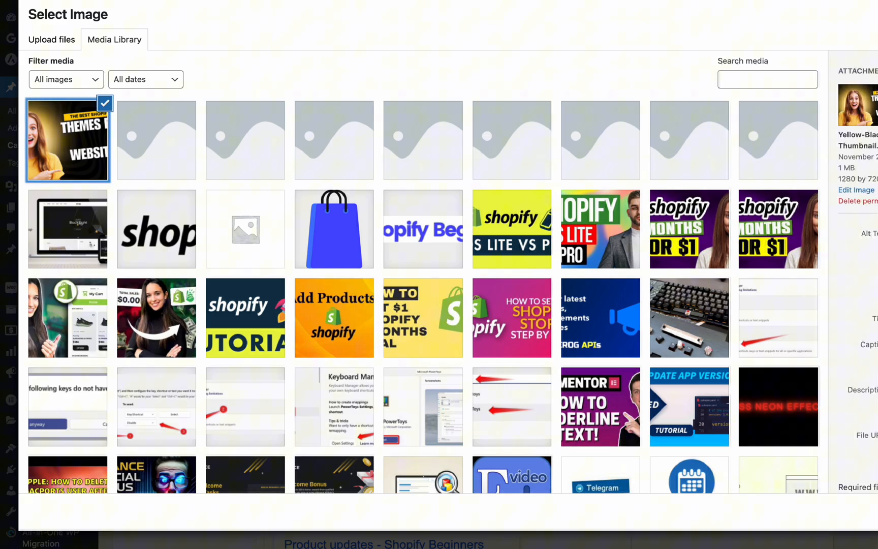